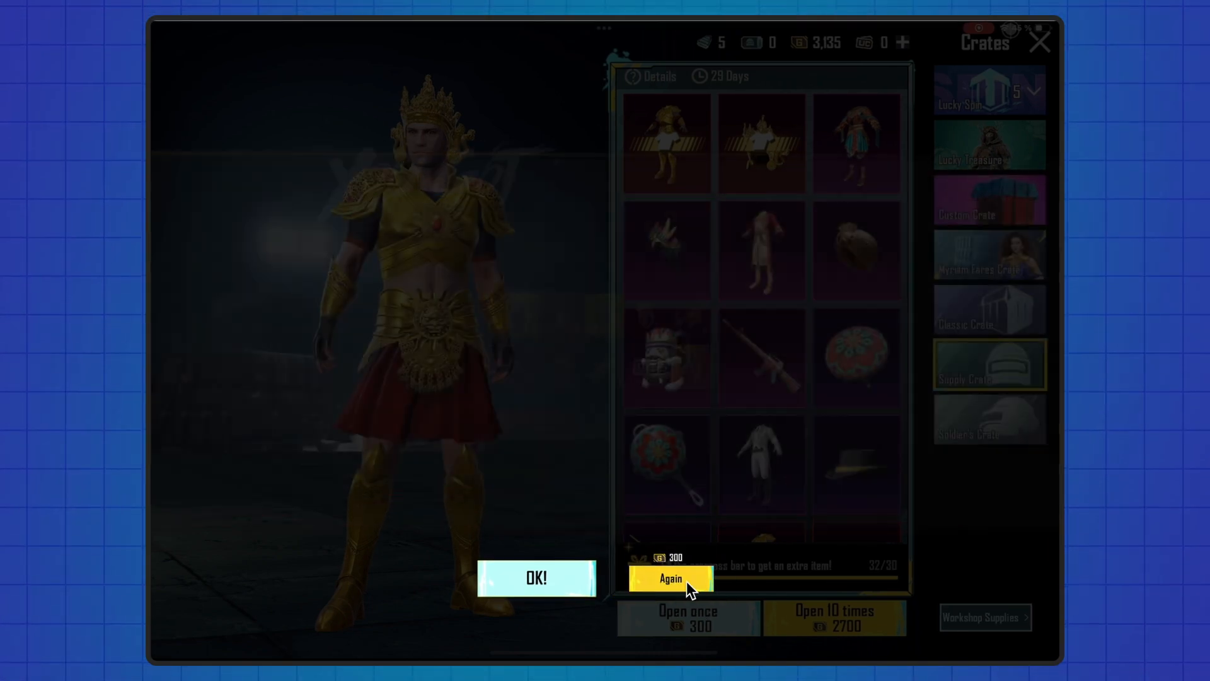
Leave the prototype preview and return to the Playground draft on the canvas
left_click(670, 578)
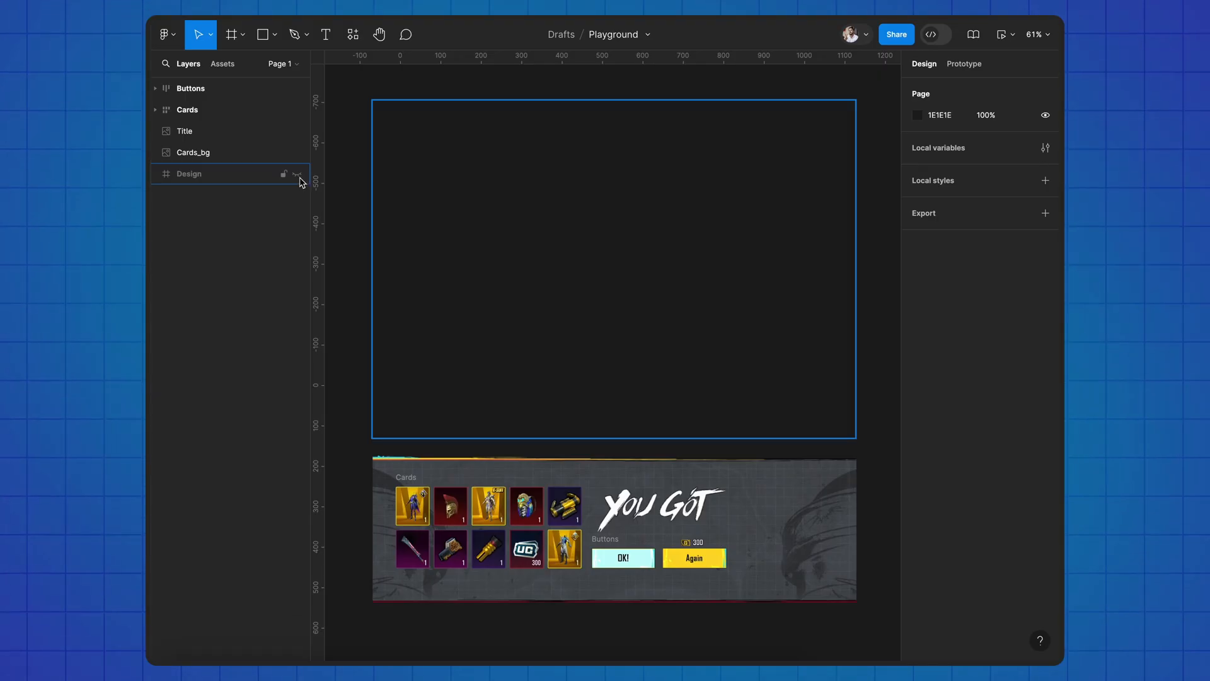
Select the empty Design frame to hold the store screenshot, title, cards, banner and buttons
left_click(189, 173)
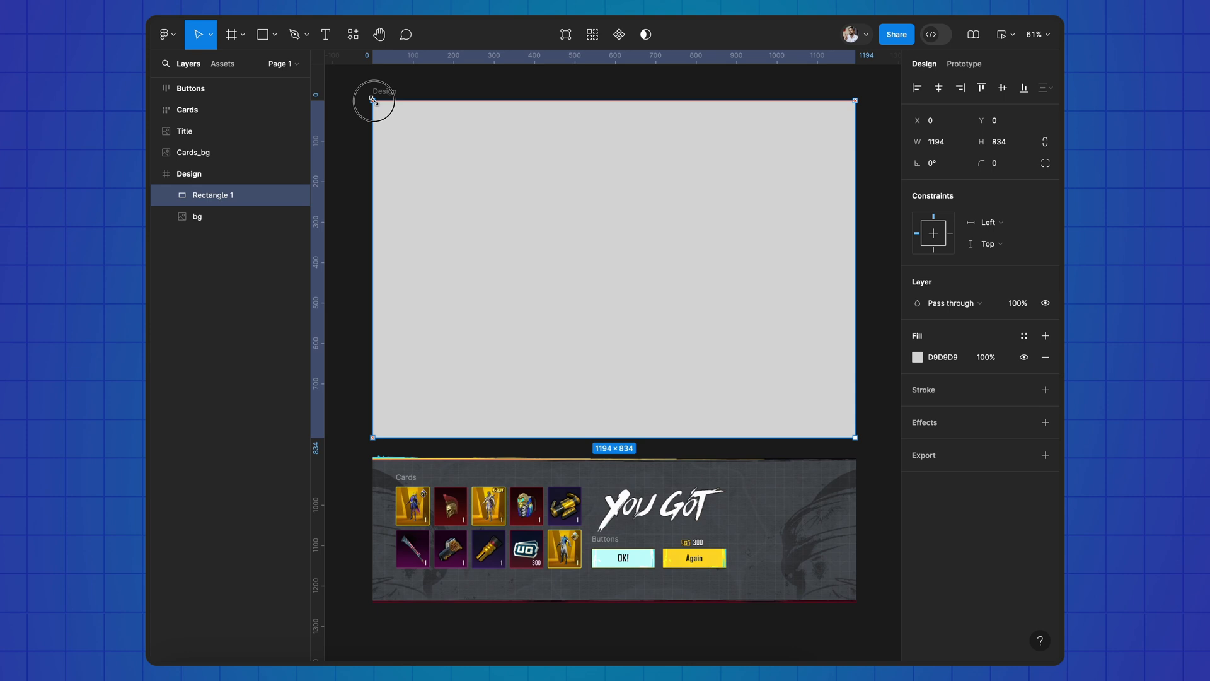
left_click(917, 357)
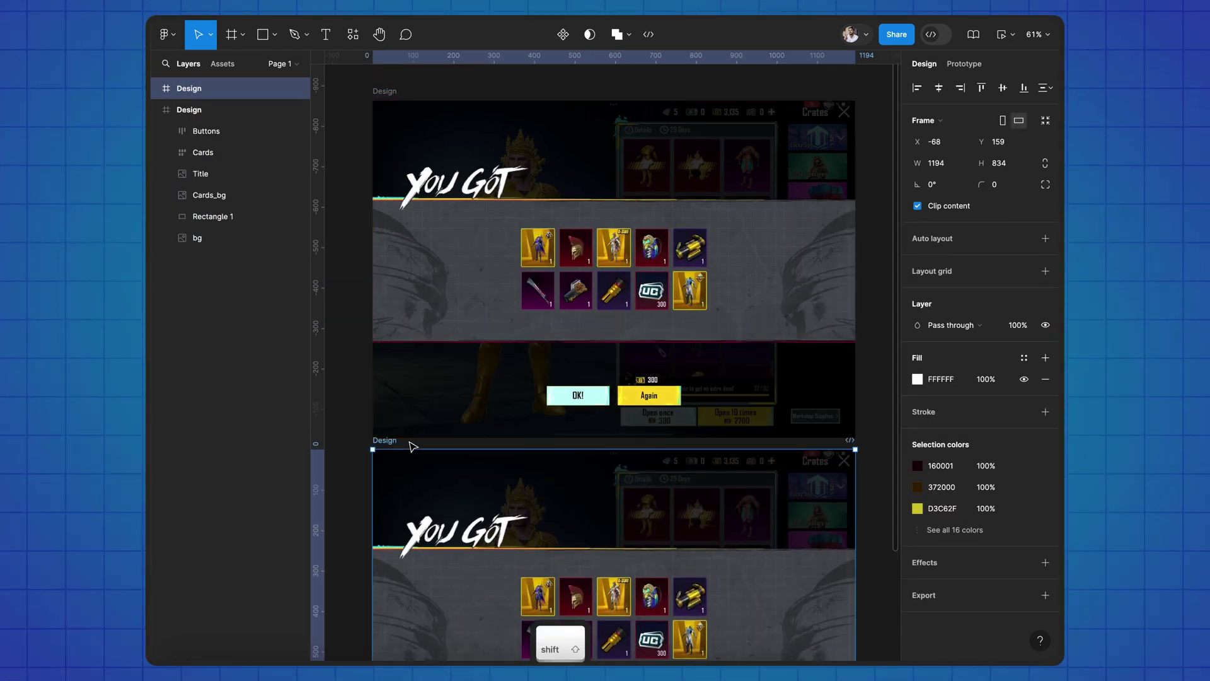
Scroll down to the duplicate frame and scale its Cards grid down from the centre
scroll("down", 3)
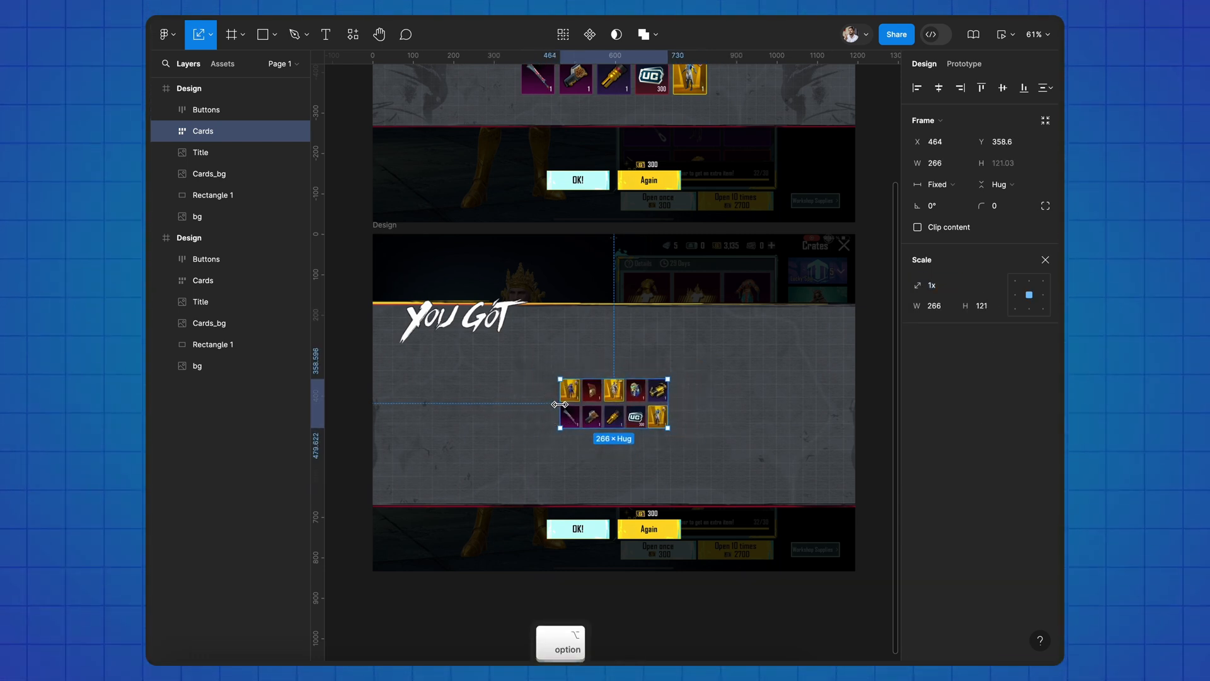
left_click(460, 319)
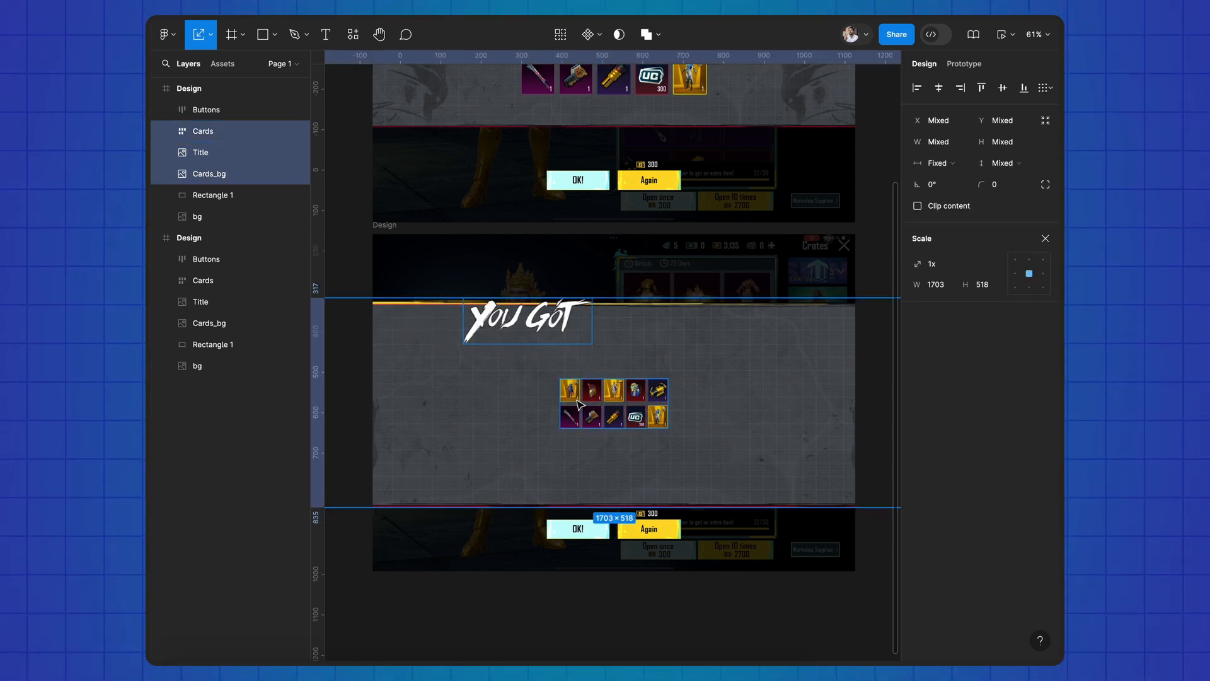
Set the copy's Title, Cards and Cards_bg opacity to 0, then select the Again button
left_click(200, 34)
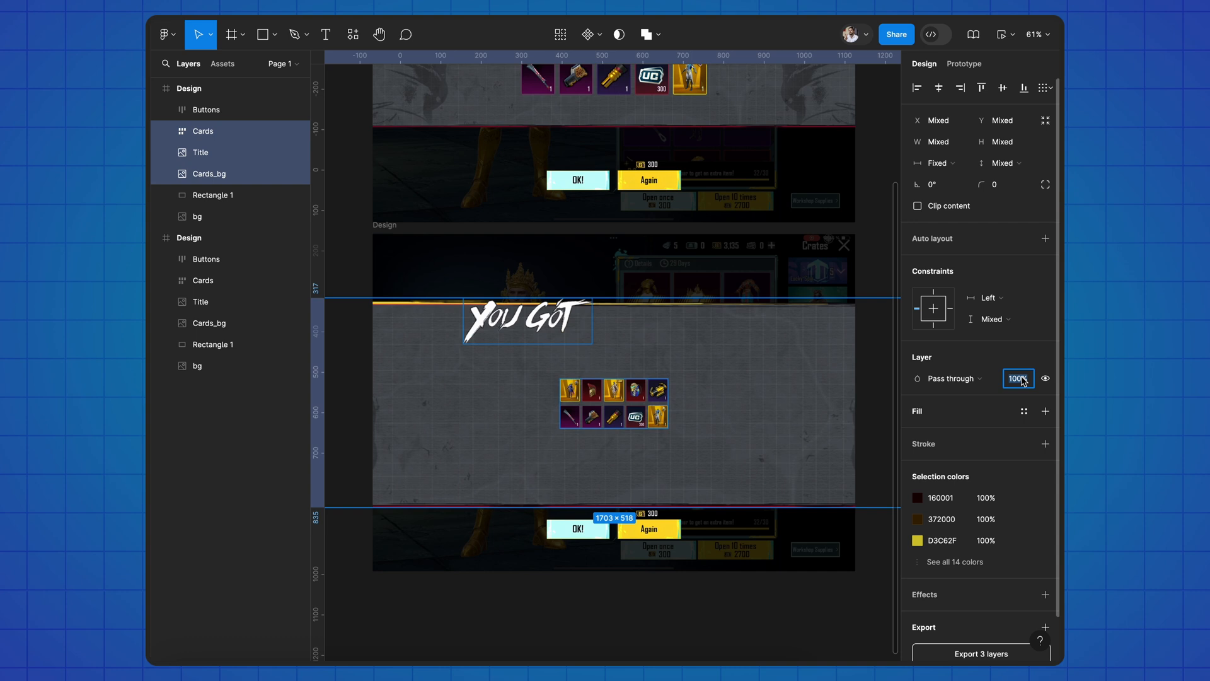
type("0")
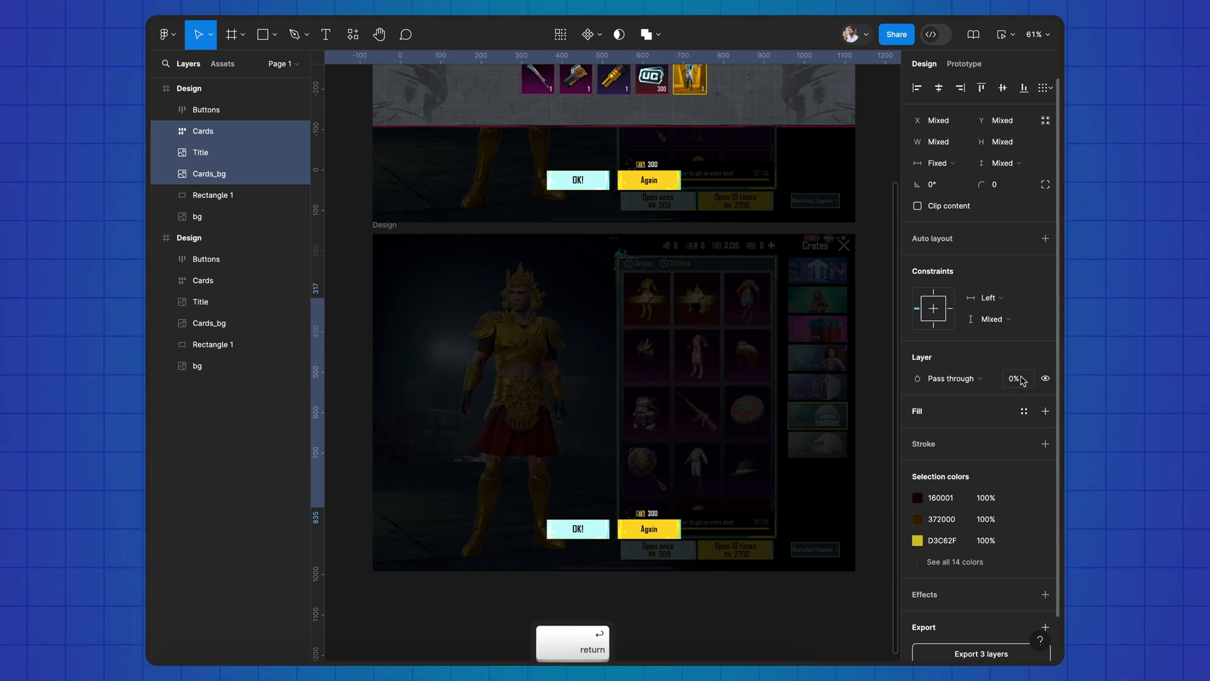
left_click(647, 528)
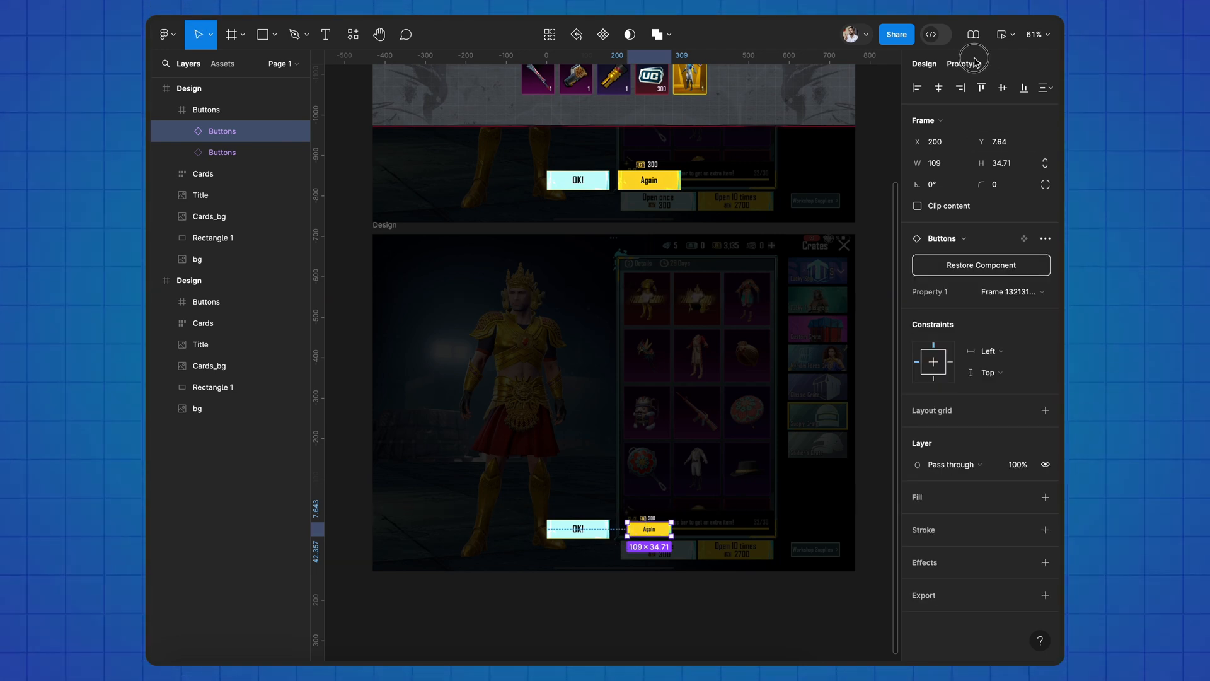
Switch to prototyping to connect the first frame's Again button to the other frame
left_click(963, 63)
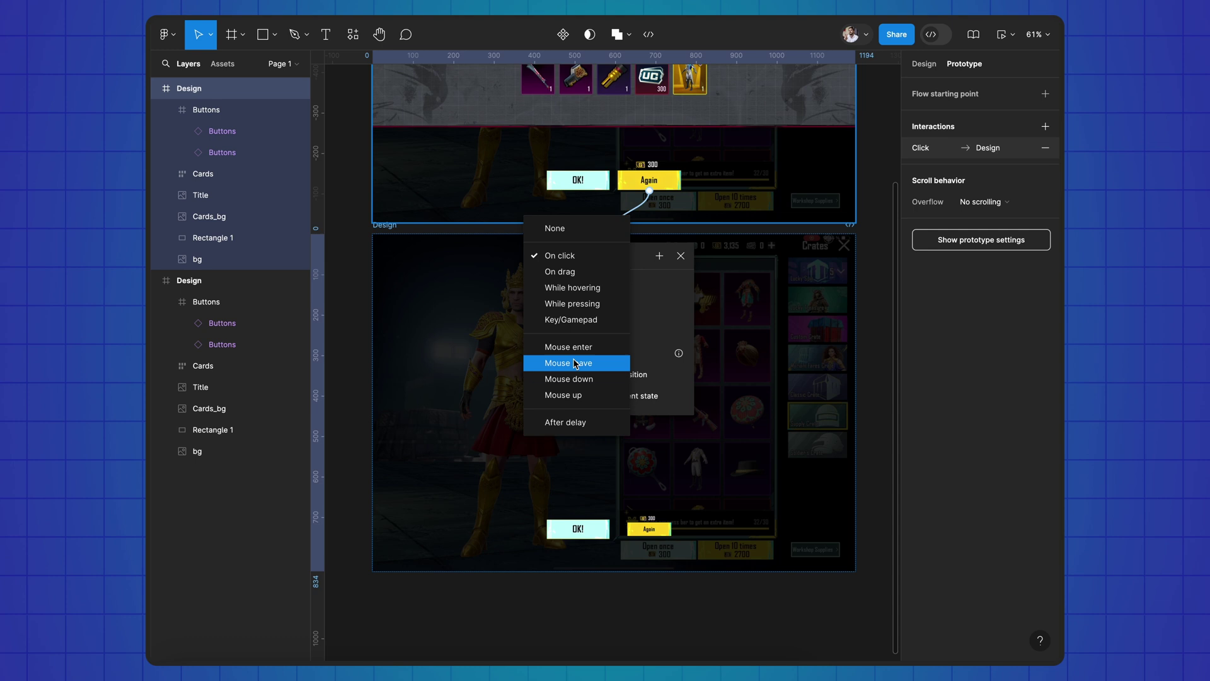
Set the interaction to After delay 1ms, then play the prototype to preview the popup
left_click(565, 422)
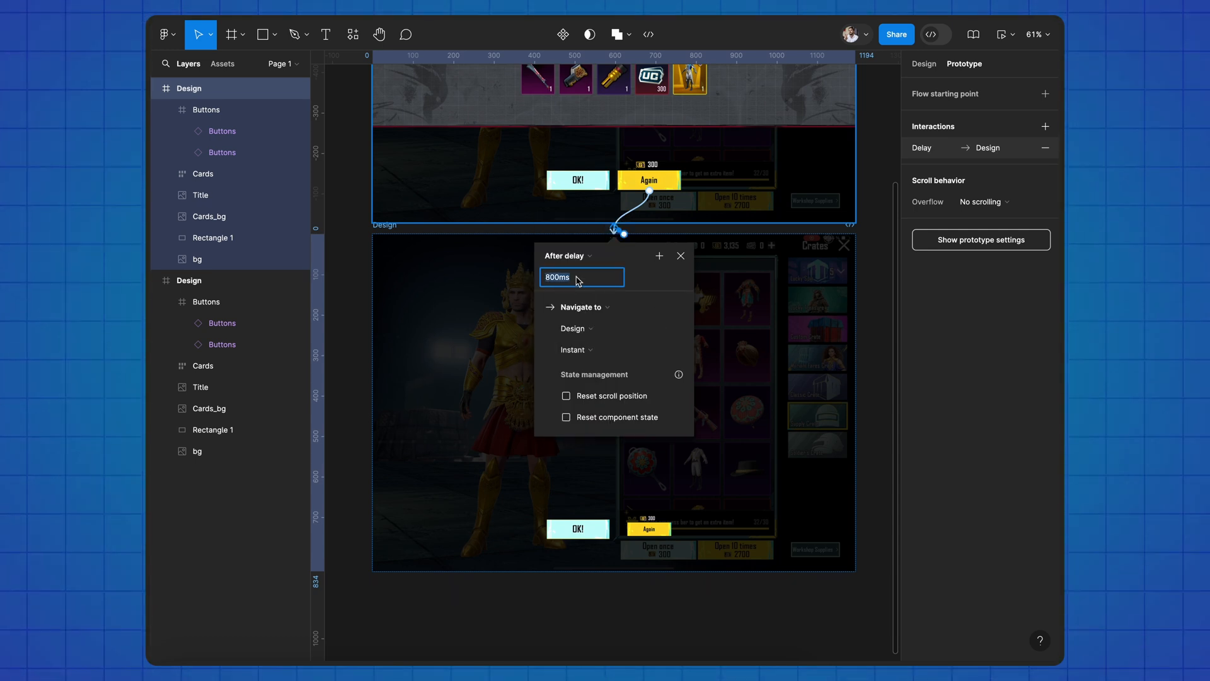
left_click(575, 349)
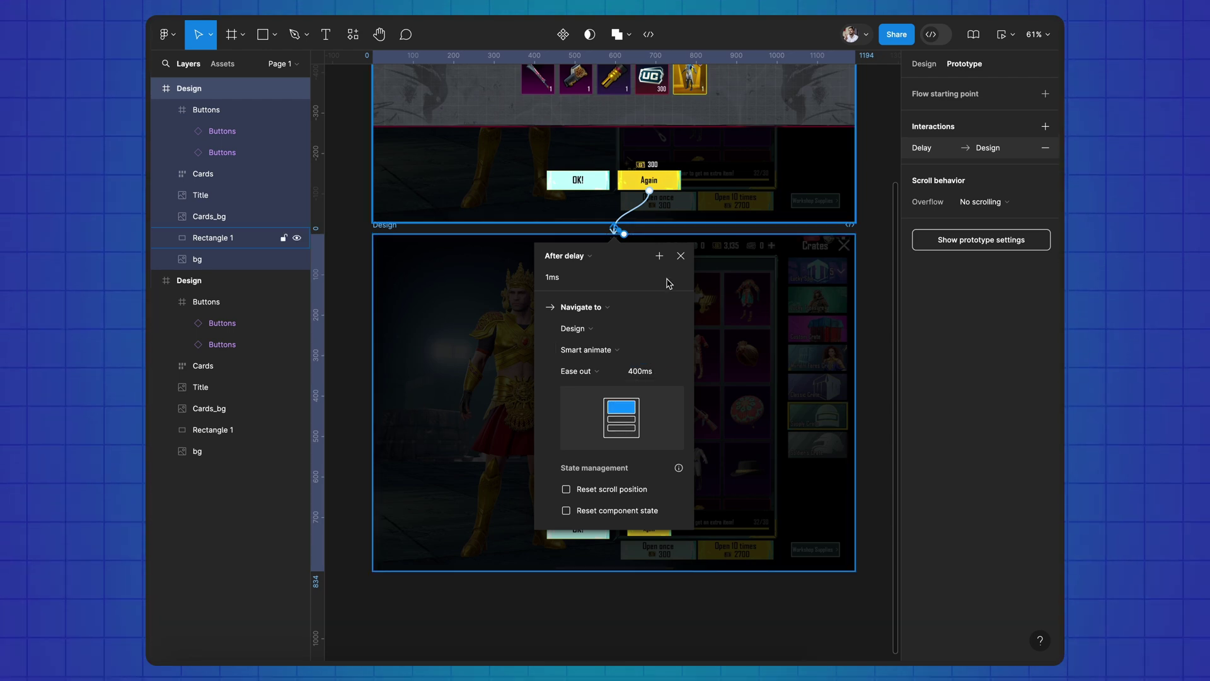
left_click(936, 34)
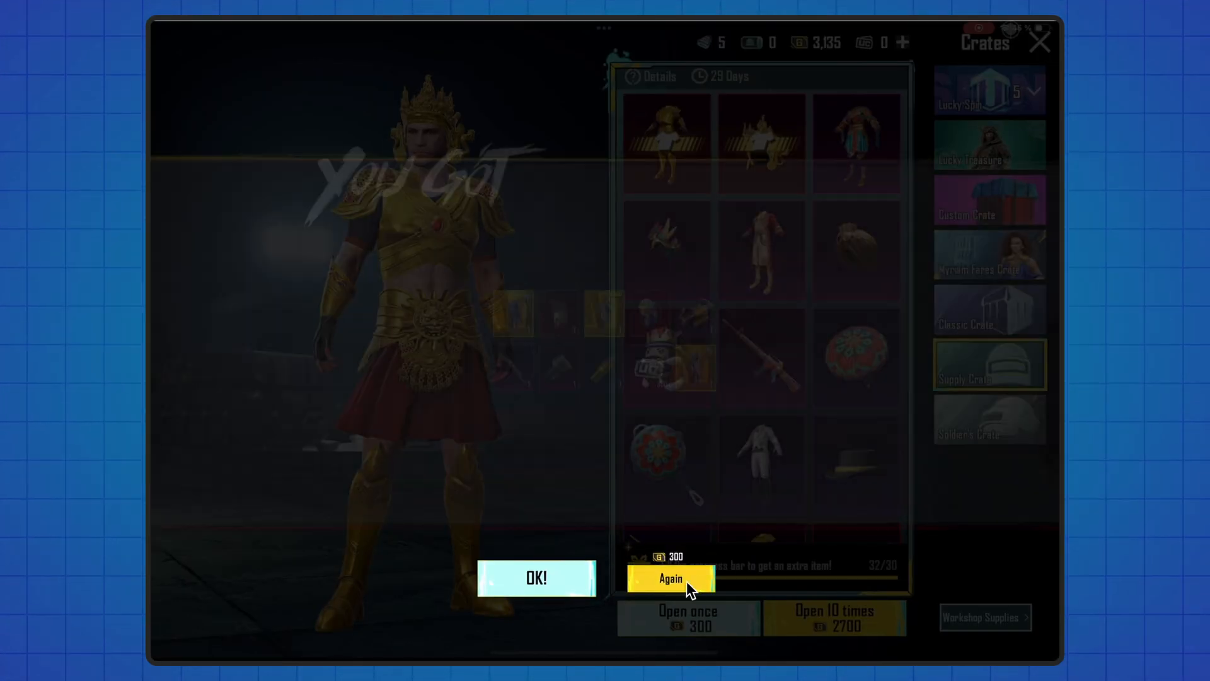
left_click(670, 578)
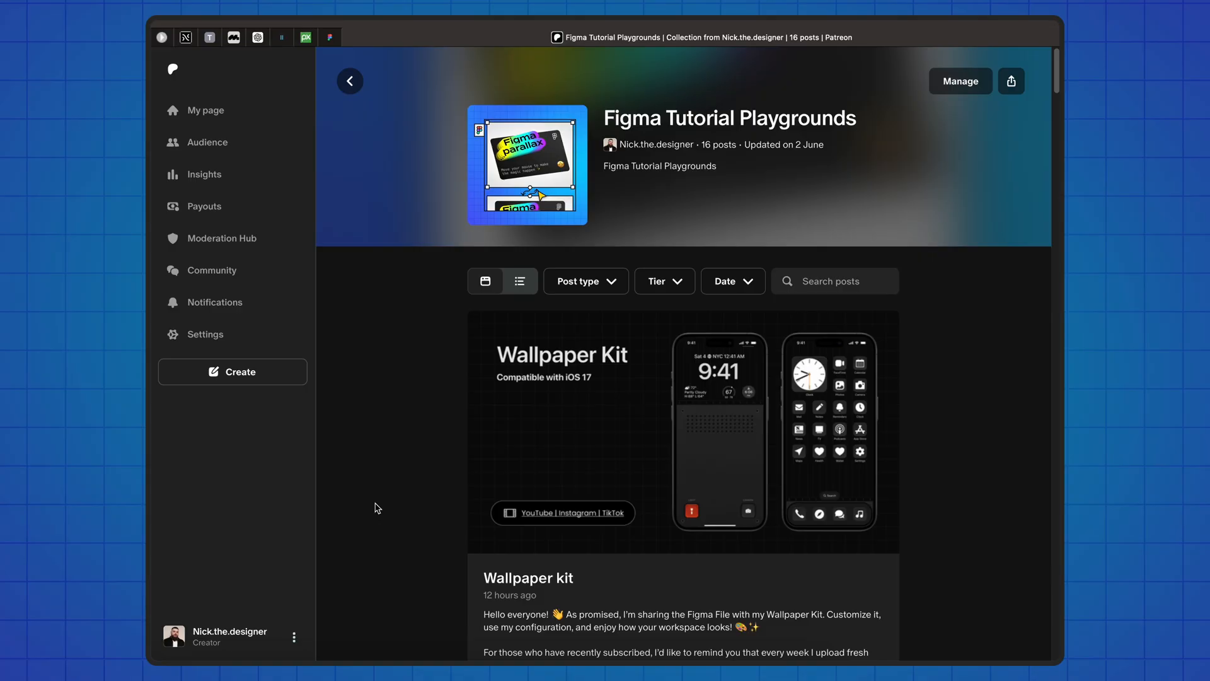
scroll("down", 3)
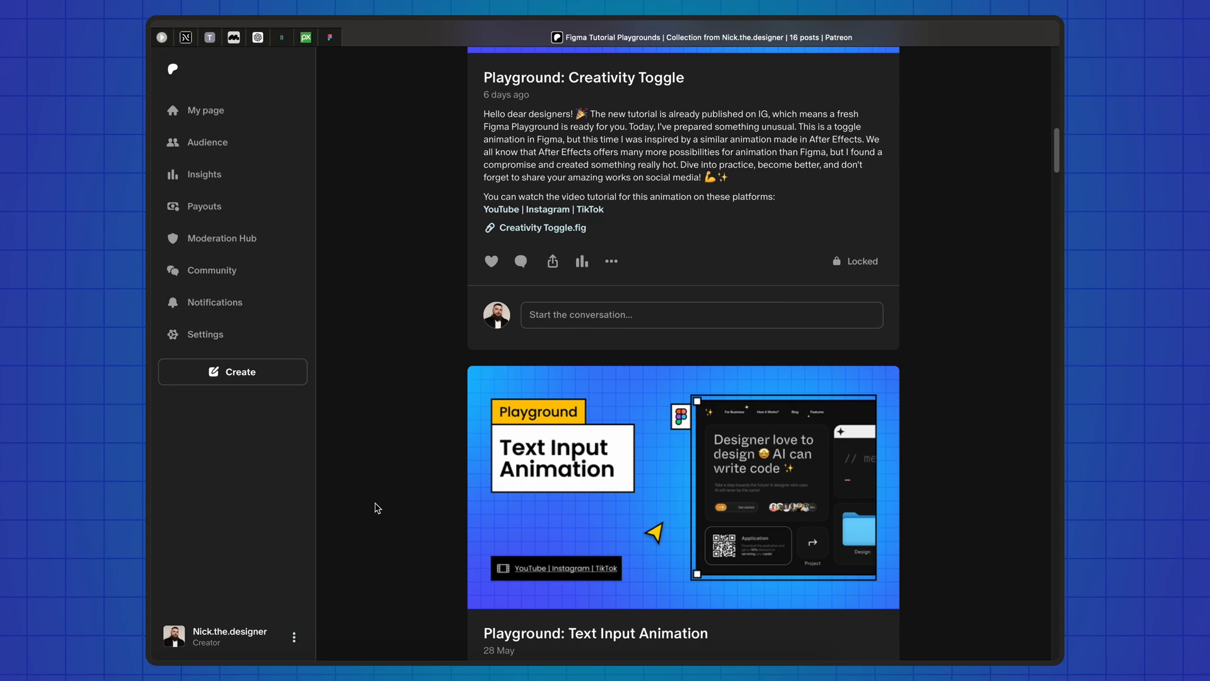